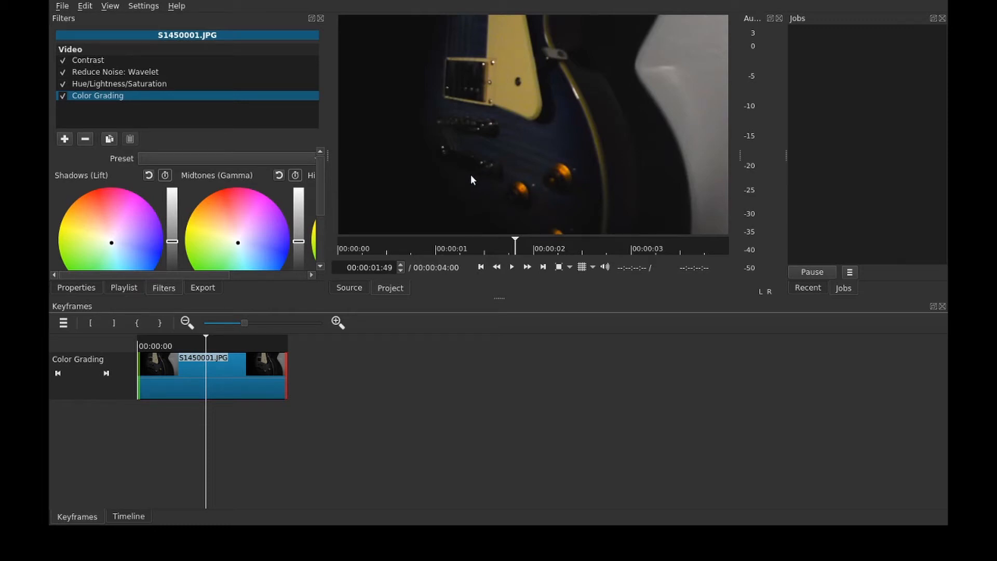
{"action": "mouse_move", "coordinate": [461, 370]}
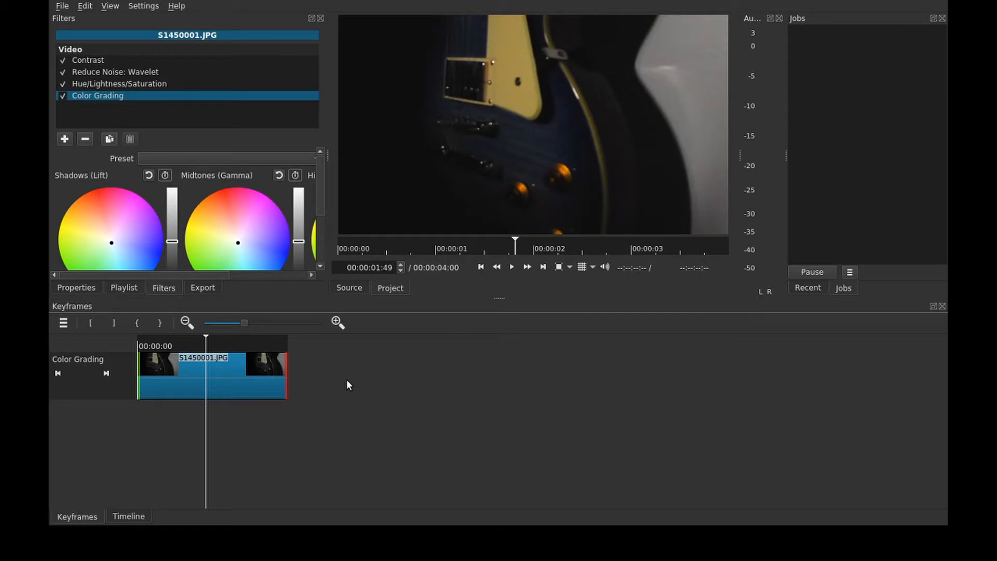
{"action": "mouse_move", "coordinate": [343, 388]}
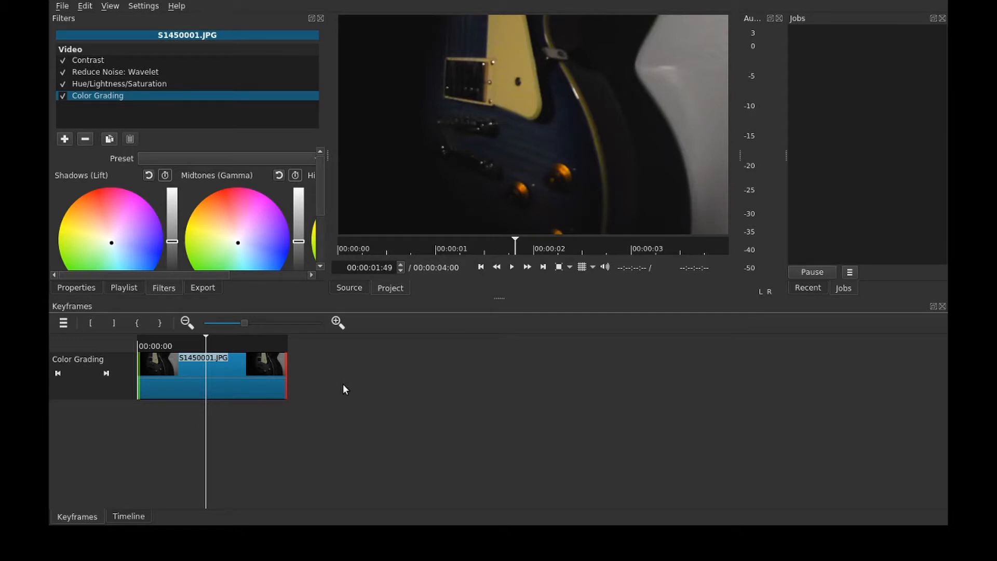
{"action": "mouse_move", "coordinate": [338, 391]}
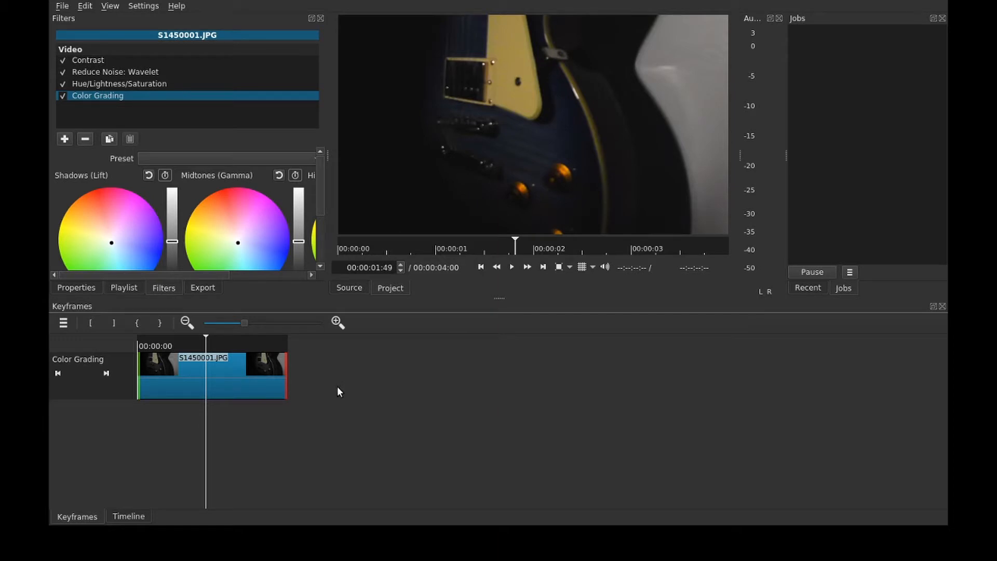
{"action": "mouse_move", "coordinate": [334, 396]}
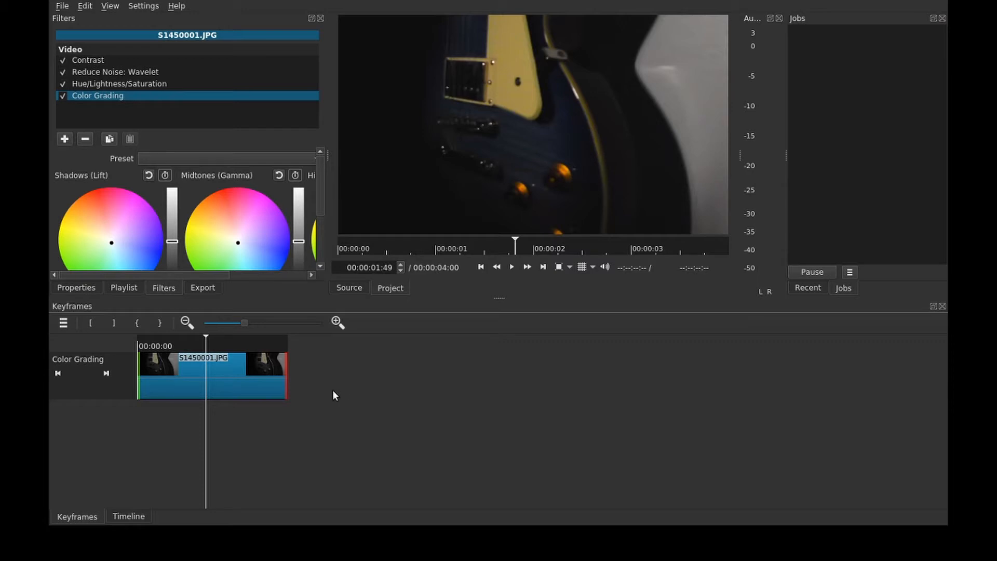
{"action": "mouse_move", "coordinate": [348, 218]}
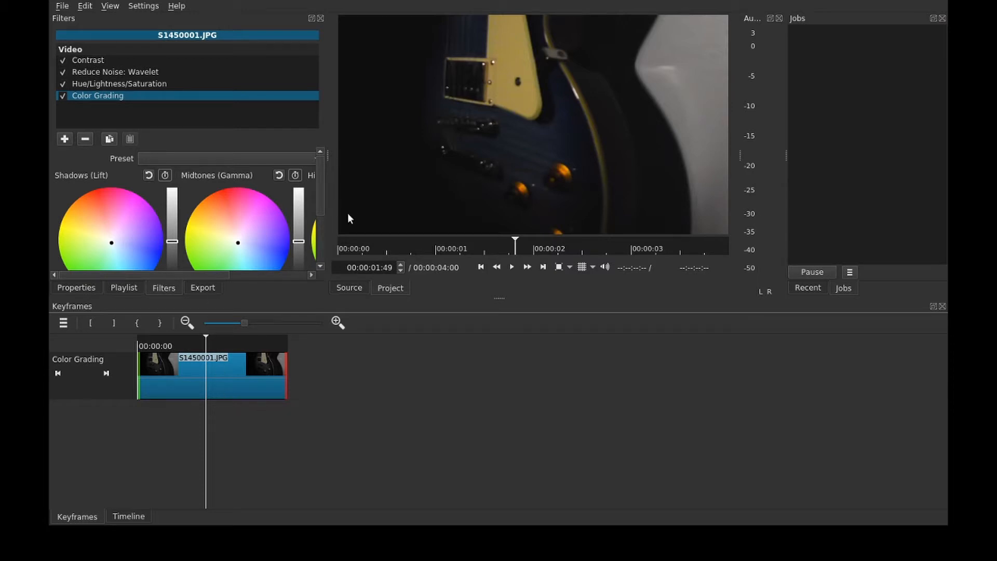
{"action": "mouse_move", "coordinate": [170, 156]}
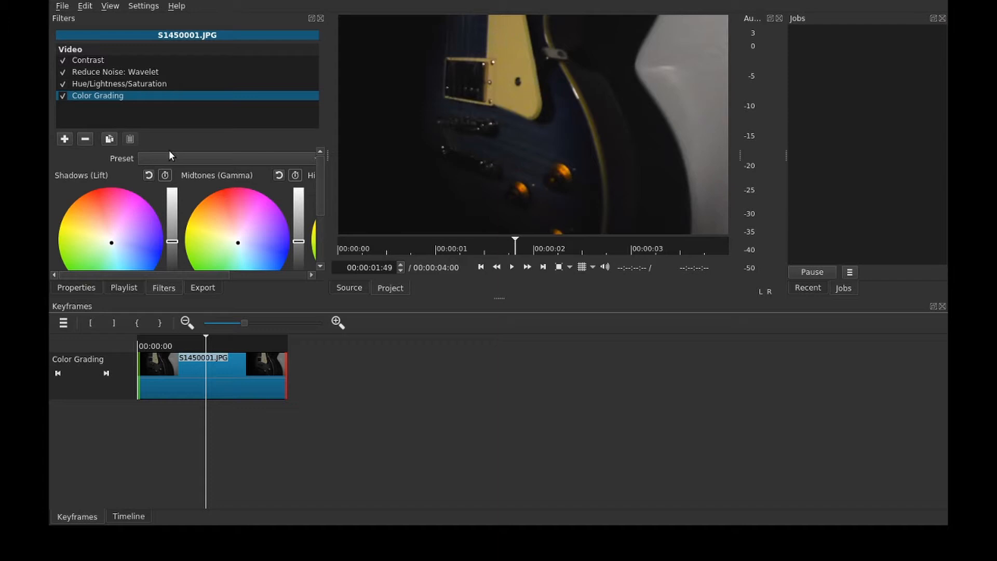
{"action": "mouse_move", "coordinate": [179, 151]}
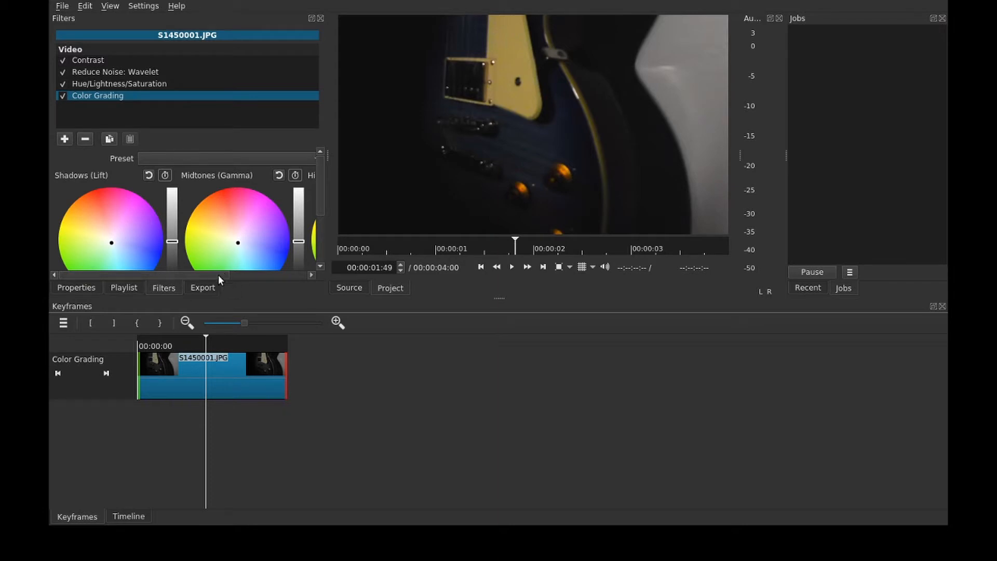
Scroll right to bring the Color Grading filter controls into view
{"action": "scroll", "scroll_direction": "right", "scroll_amount": 3}
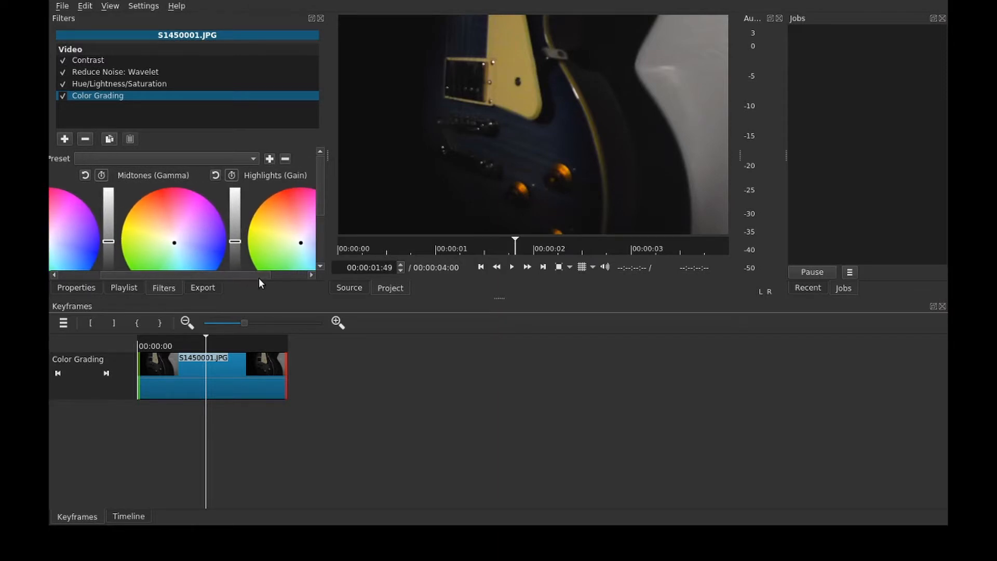
{"action": "mouse_move", "coordinate": [202, 197]}
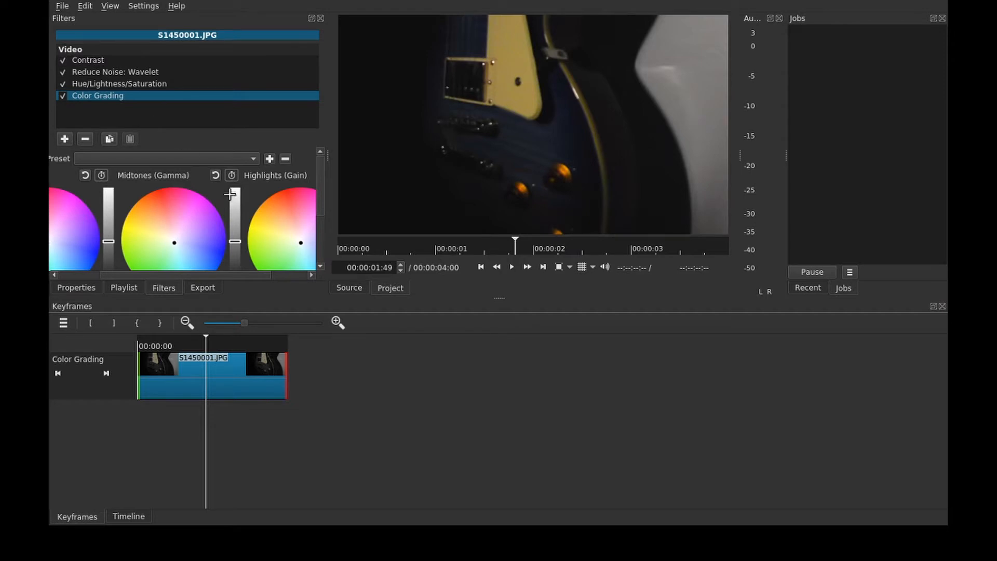
{"action": "mouse_move", "coordinate": [238, 157]}
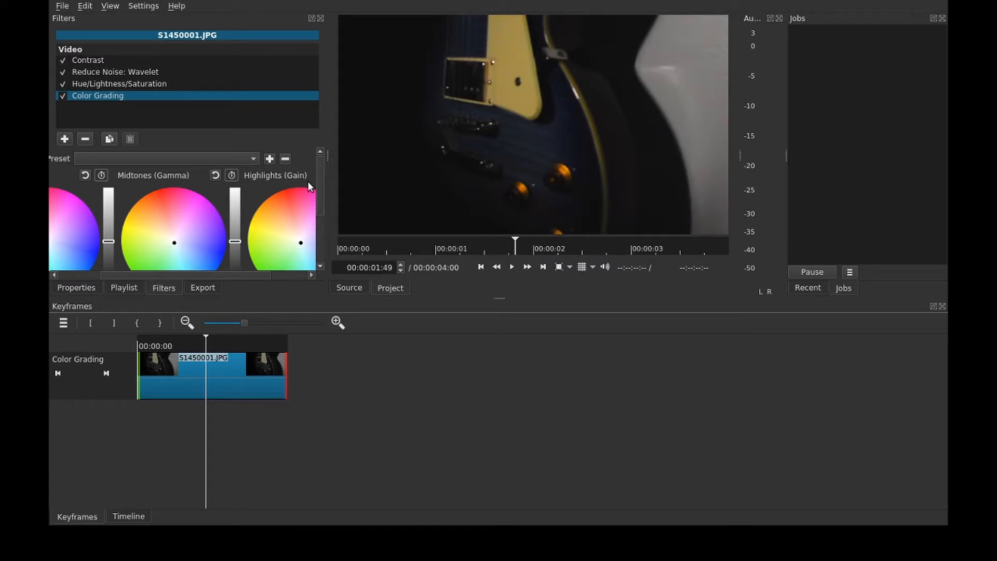
{"action": "mouse_move", "coordinate": [308, 188]}
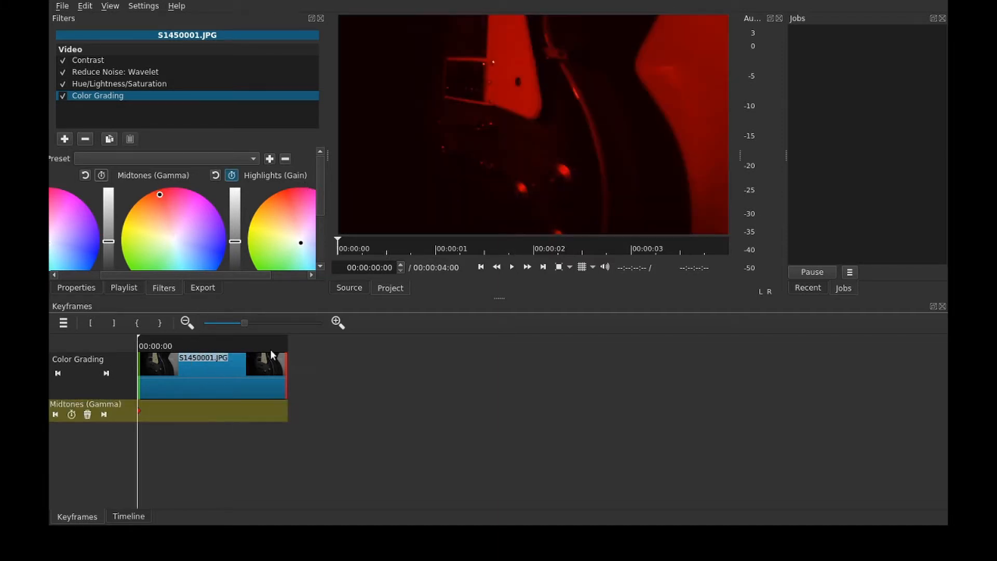
Show the Contrast filter's settings and move the playhead to the clip end
{"action": "left_click", "coordinate": [87, 60]}
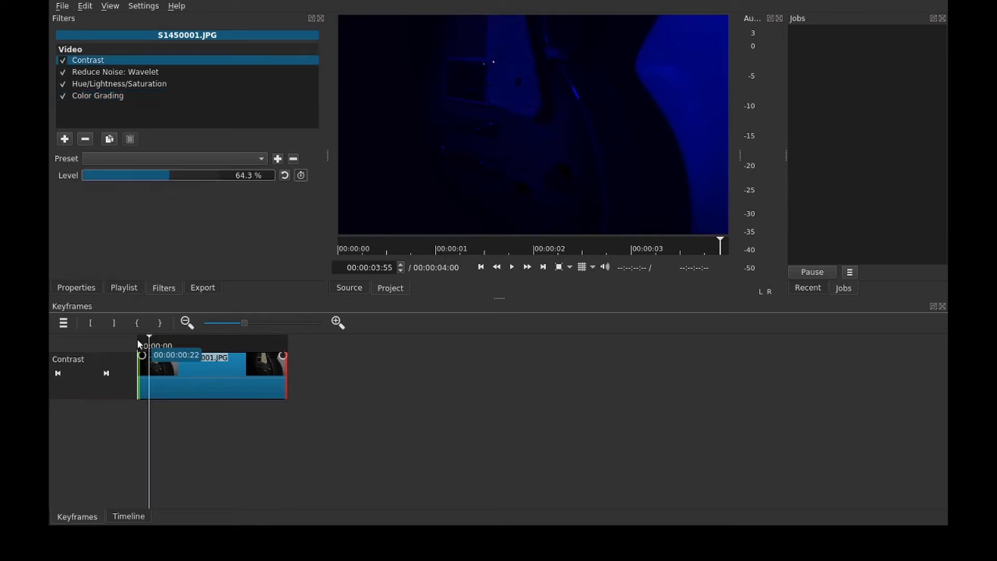
{"action": "left_click", "coordinate": [512, 266]}
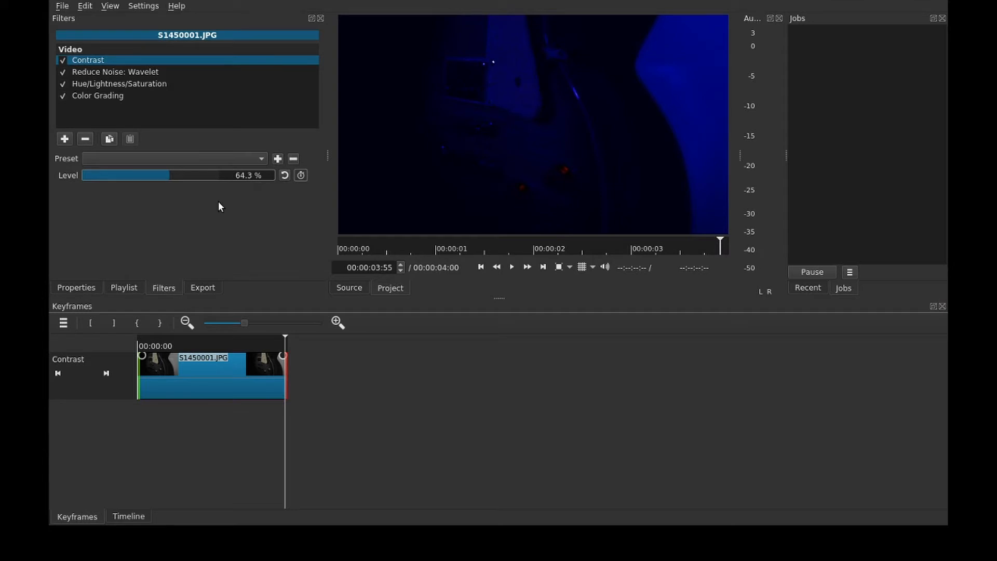
Toggle Midtones keyframing, then review the Contrast, noise reduction and Hue/Lightness/Saturation settings
{"action": "left_click", "coordinate": [97, 96]}
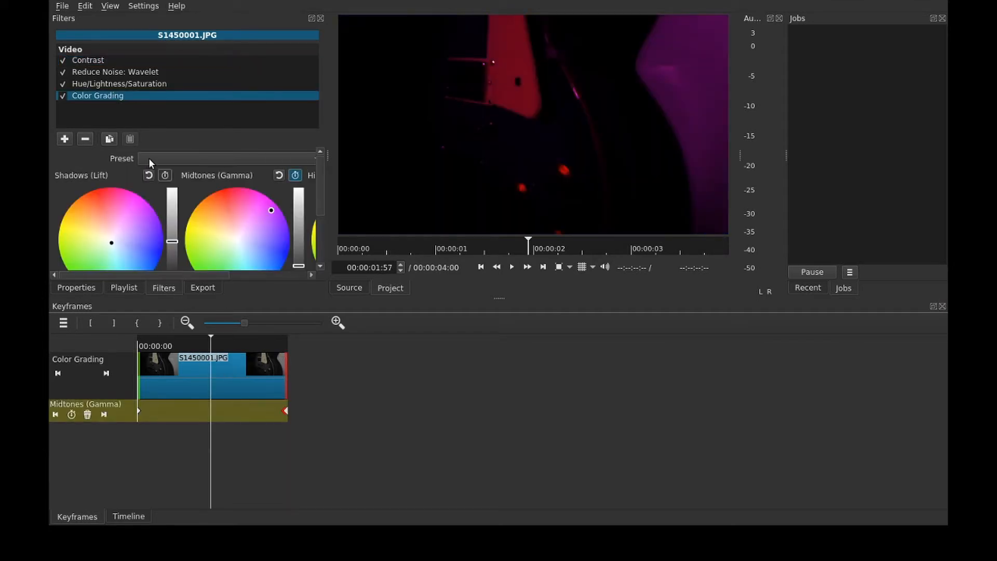
{"action": "left_click", "coordinate": [294, 175]}
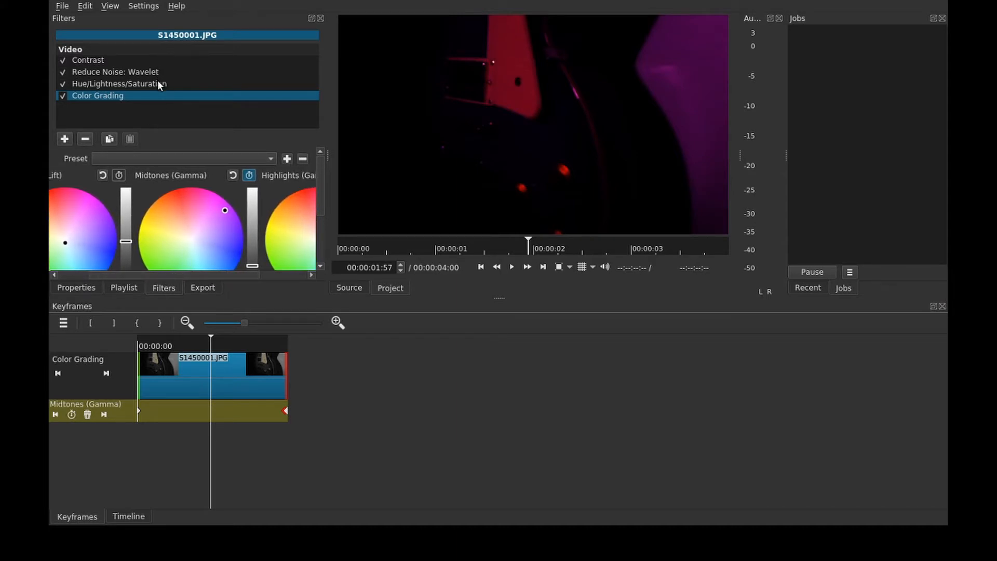
{"action": "left_click", "coordinate": [88, 59]}
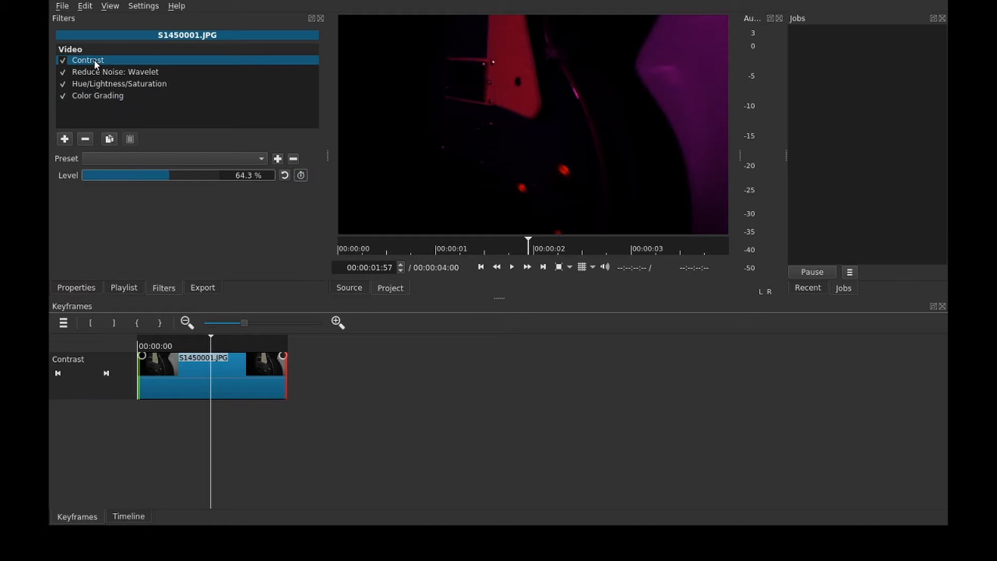
{"action": "left_click", "coordinate": [116, 71]}
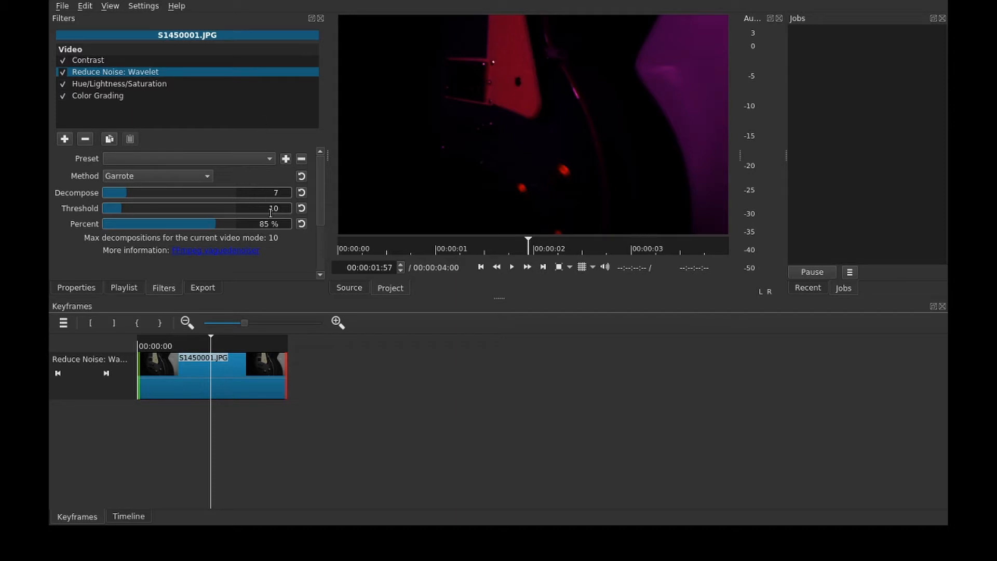
{"action": "left_click", "coordinate": [119, 83]}
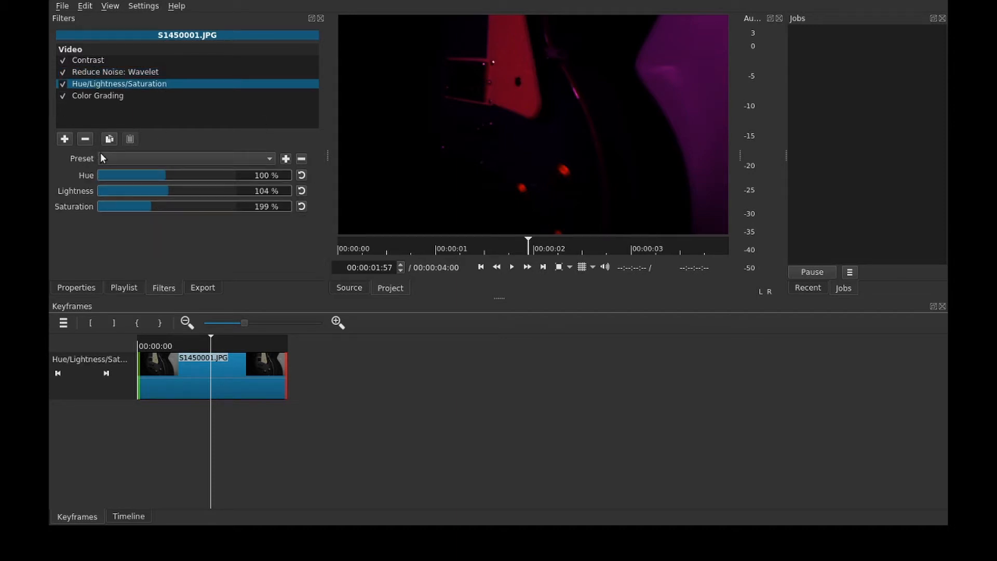
{"action": "left_click", "coordinate": [97, 96]}
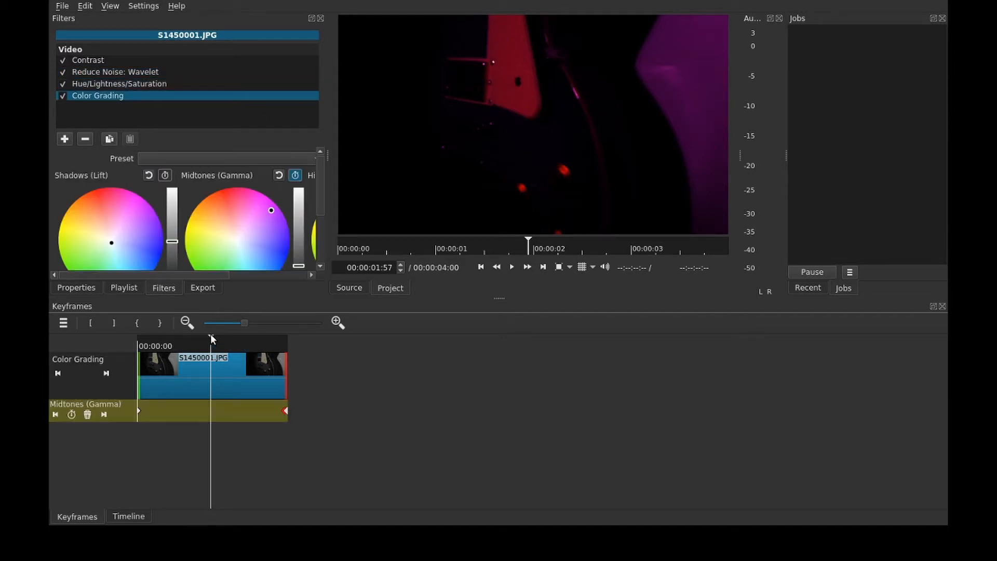
{"action": "mouse_move", "coordinate": [296, 299]}
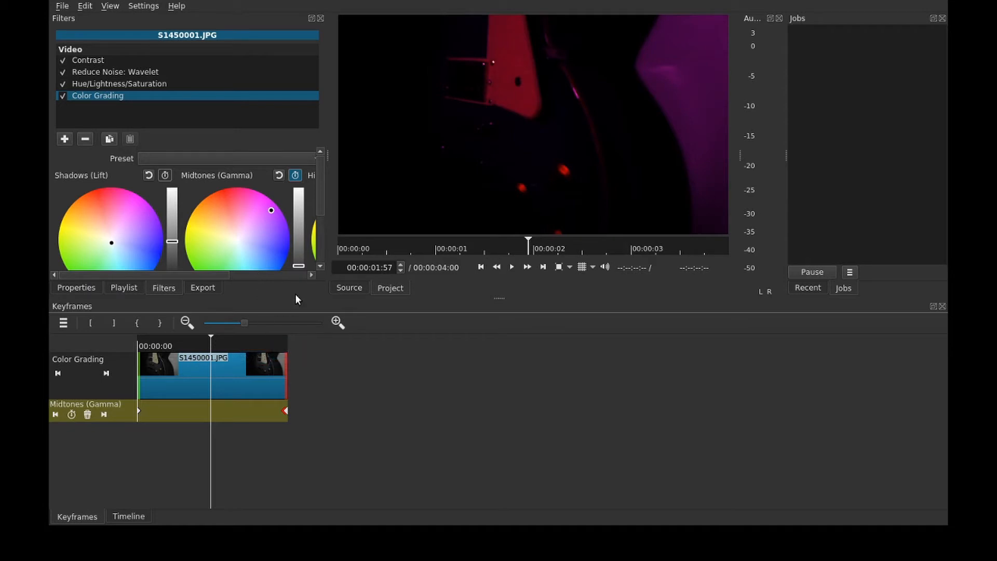
{"action": "mouse_move", "coordinate": [381, 190]}
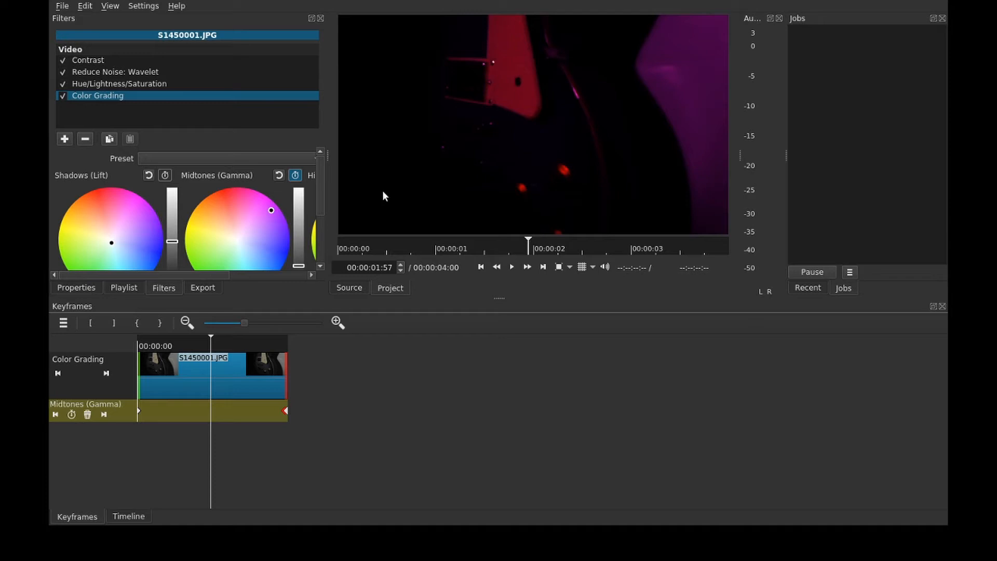
{"action": "mouse_move", "coordinate": [383, 199]}
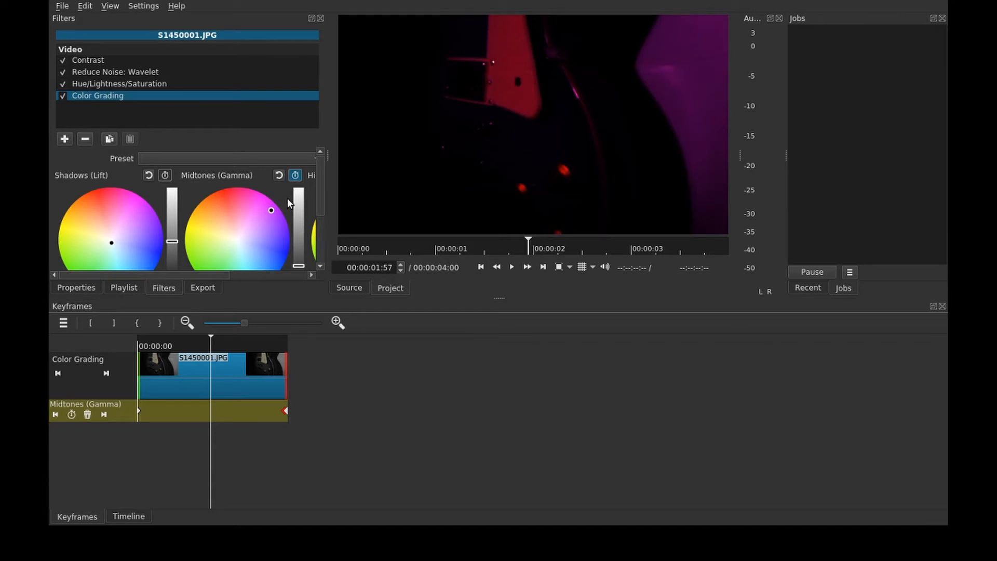
{"action": "mouse_move", "coordinate": [281, 202]}
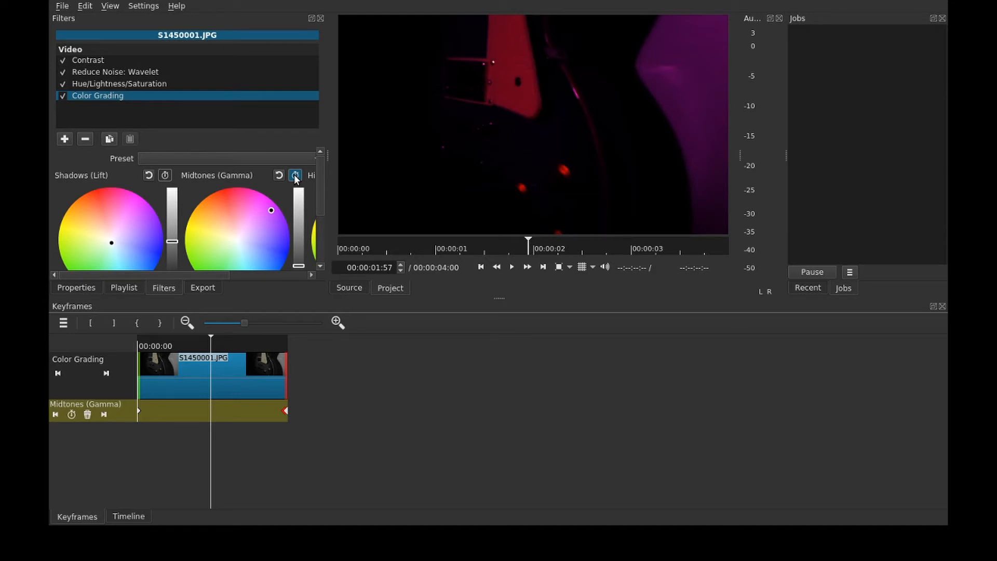
{"action": "mouse_move", "coordinate": [297, 187]}
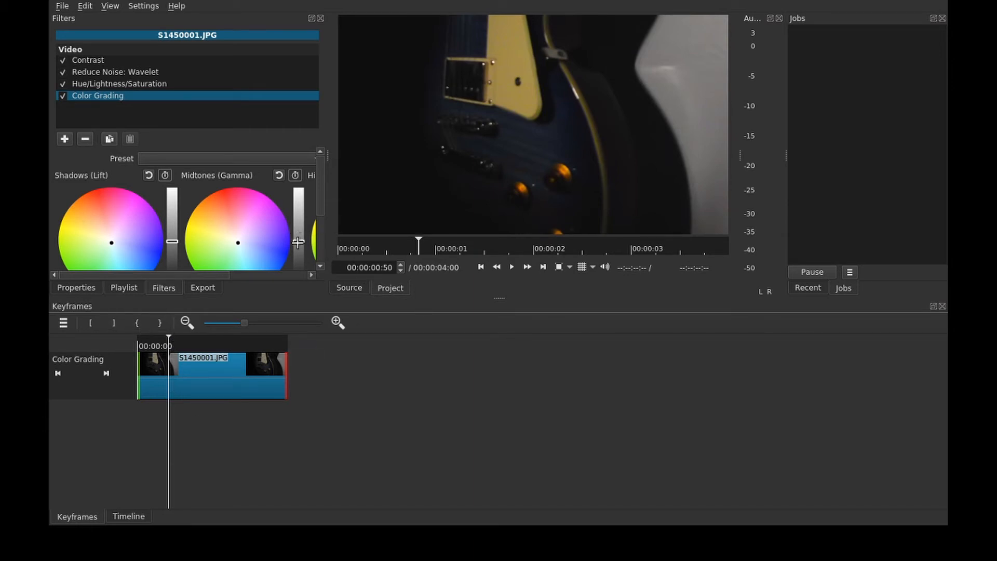
Turn on Midtones keyframing and move the playhead to the clip end
{"action": "left_click", "coordinate": [294, 175]}
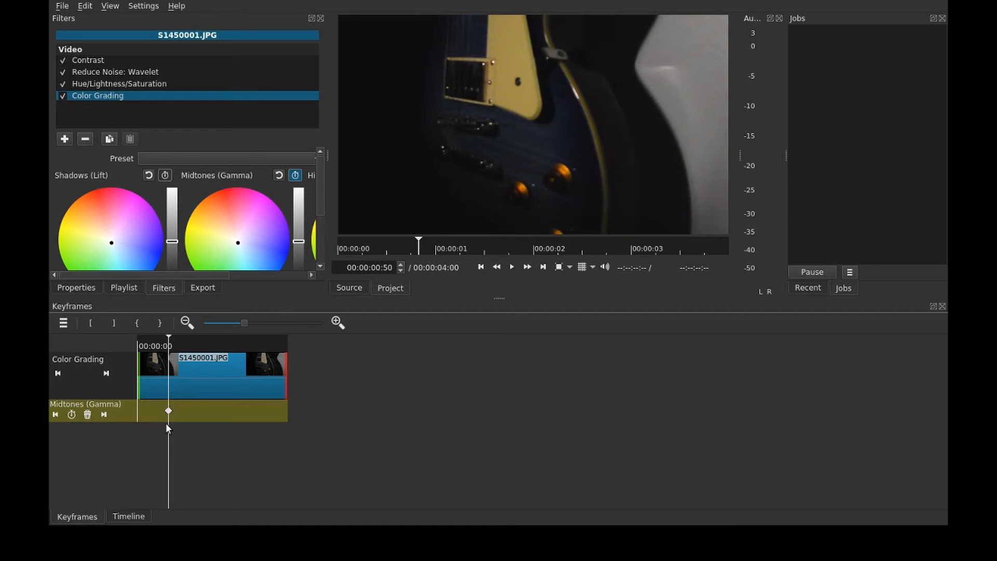
{"action": "mouse_move", "coordinate": [240, 339]}
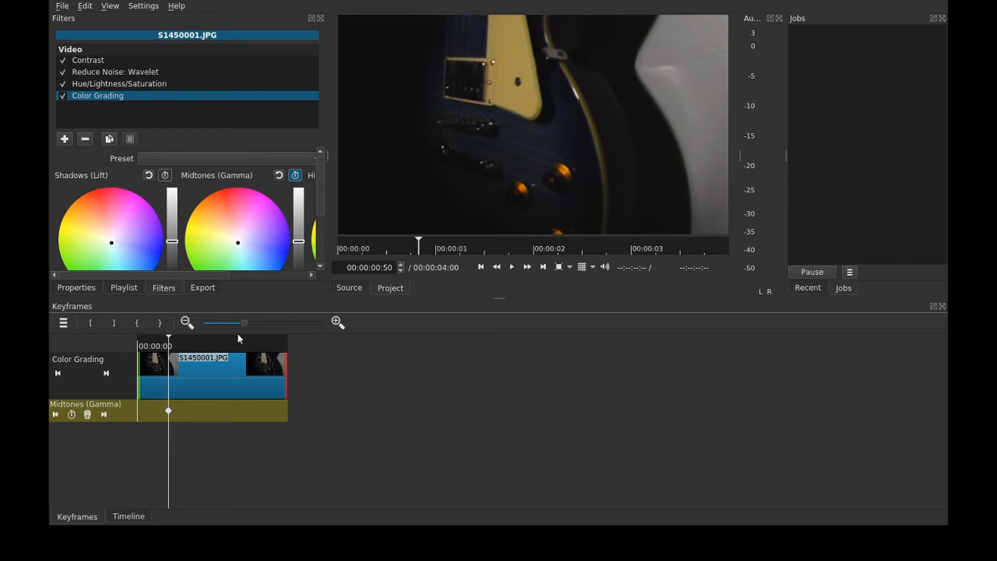
{"action": "mouse_move", "coordinate": [324, 184]}
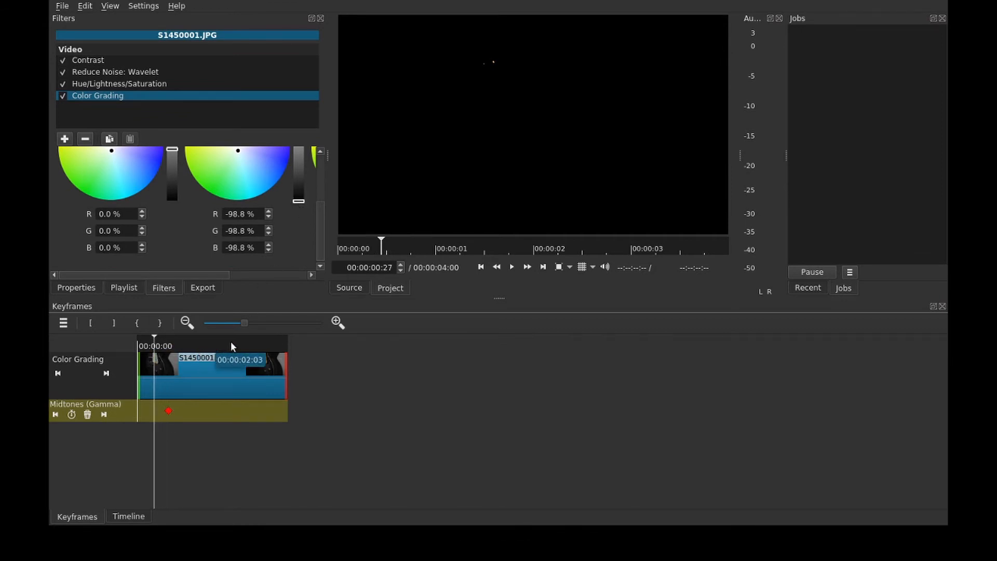
{"action": "left_click", "coordinate": [237, 338]}
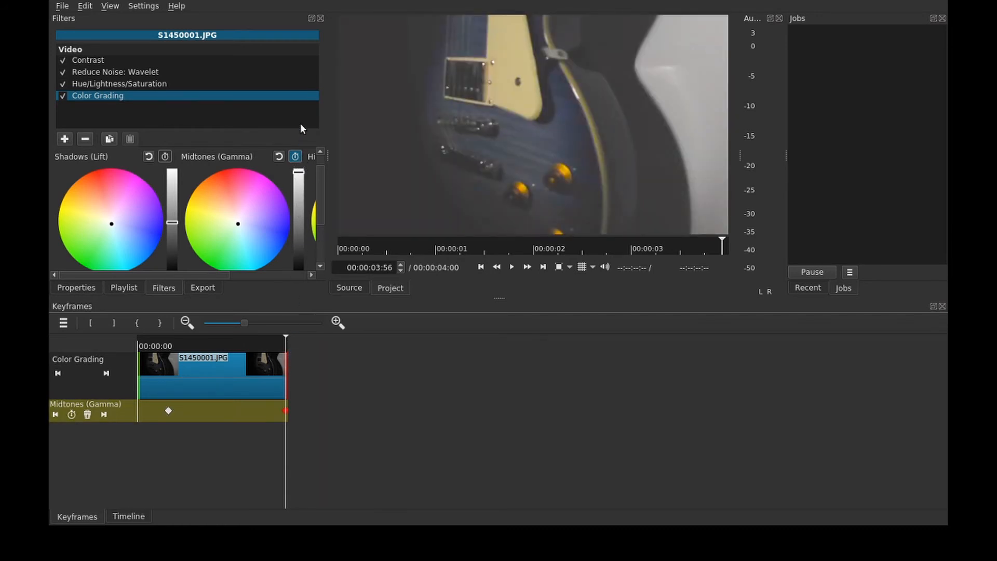
Add an intermediate midtones keyframe, then move the playhead back near the clip start
{"action": "left_click", "coordinate": [217, 346]}
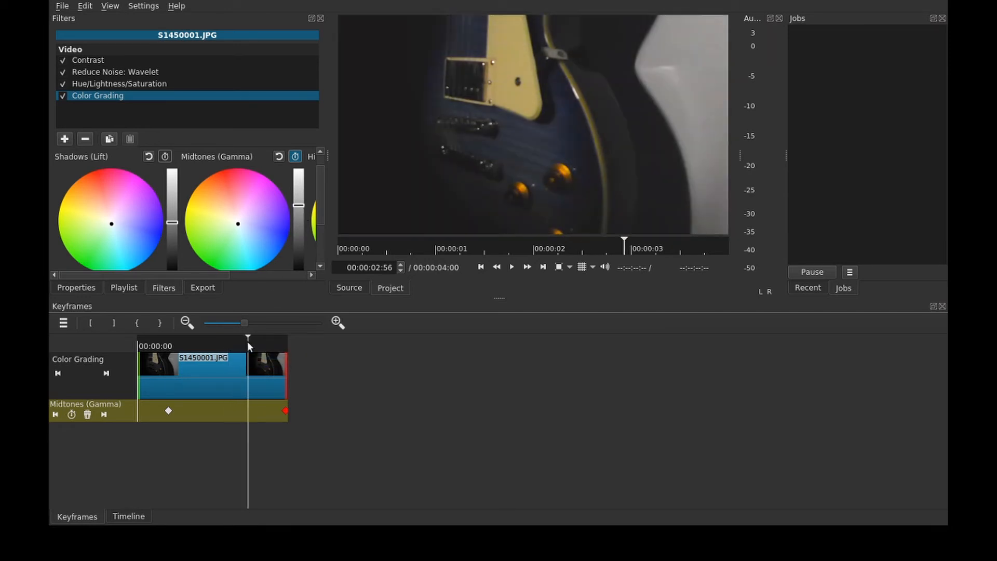
{"action": "left_click", "coordinate": [190, 337]}
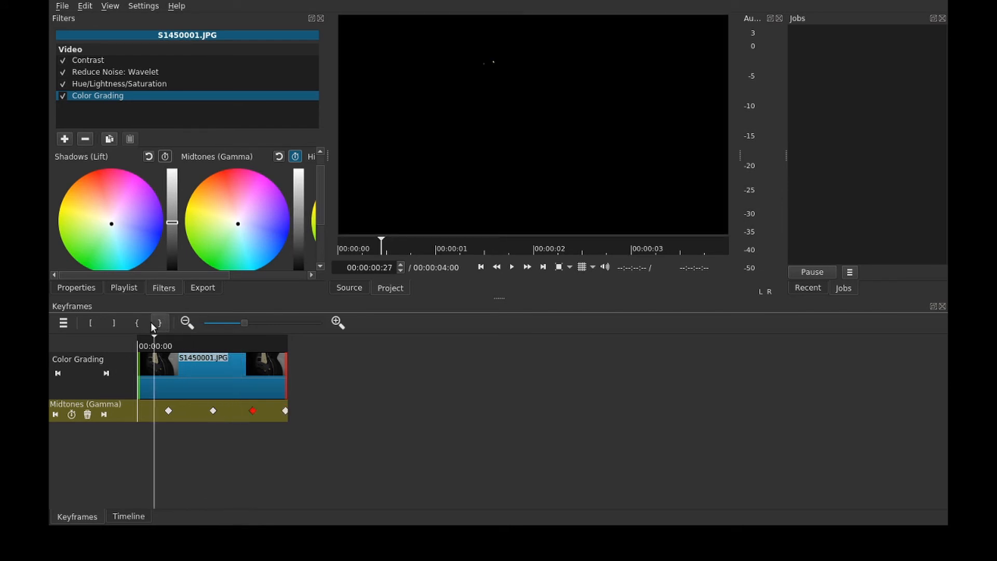
{"action": "mouse_move", "coordinate": [101, 330]}
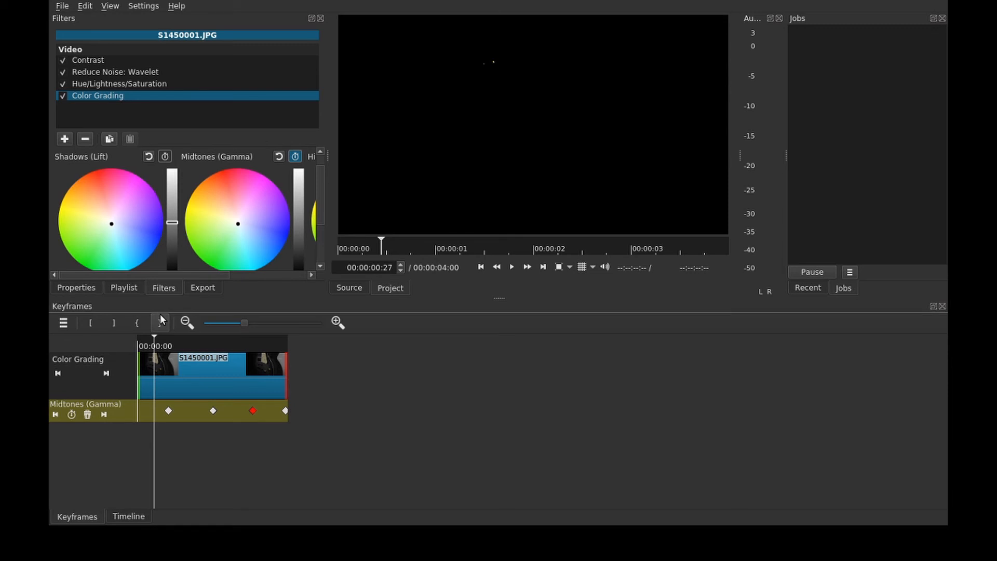
{"action": "mouse_move", "coordinate": [140, 313]}
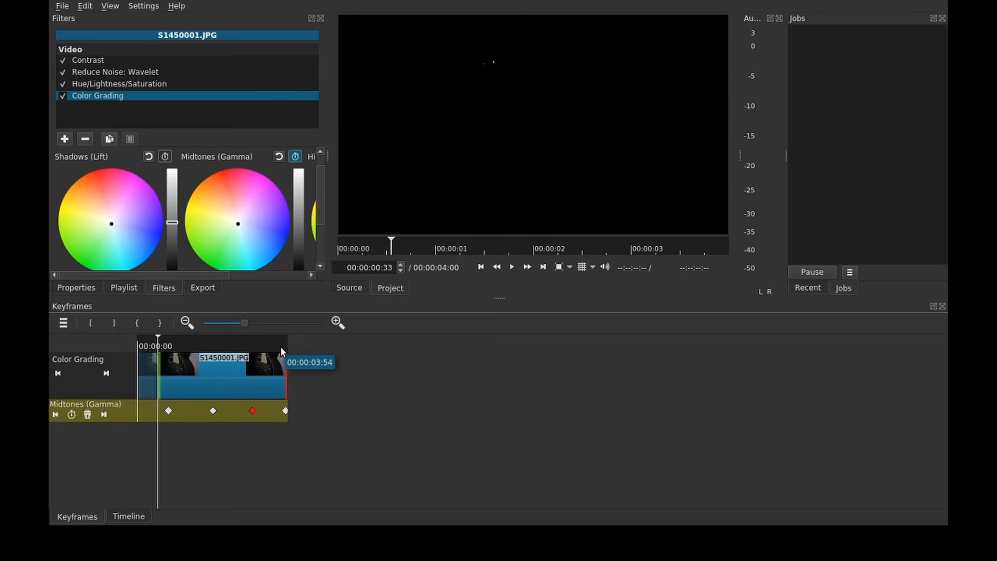
Trim the end of the Color Grading filter and return the playhead to the beginning
{"action": "left_click", "coordinate": [113, 323]}
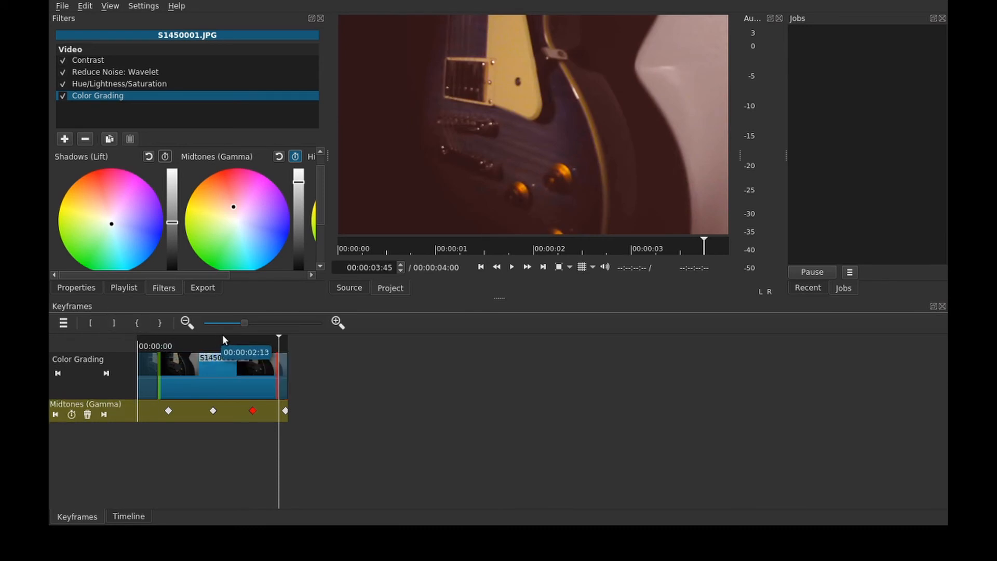
{"action": "left_click", "coordinate": [158, 345]}
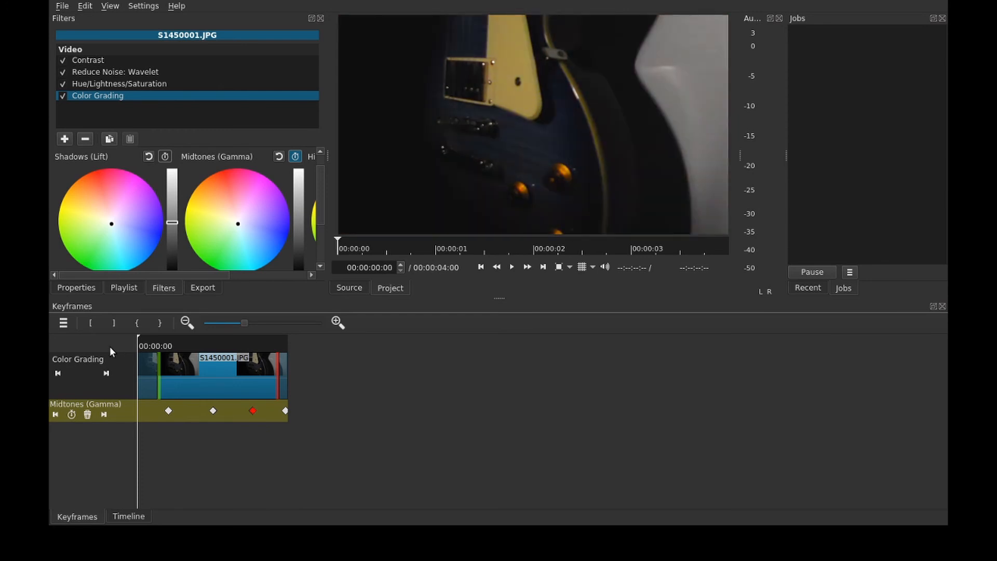
{"action": "left_click", "coordinate": [512, 267]}
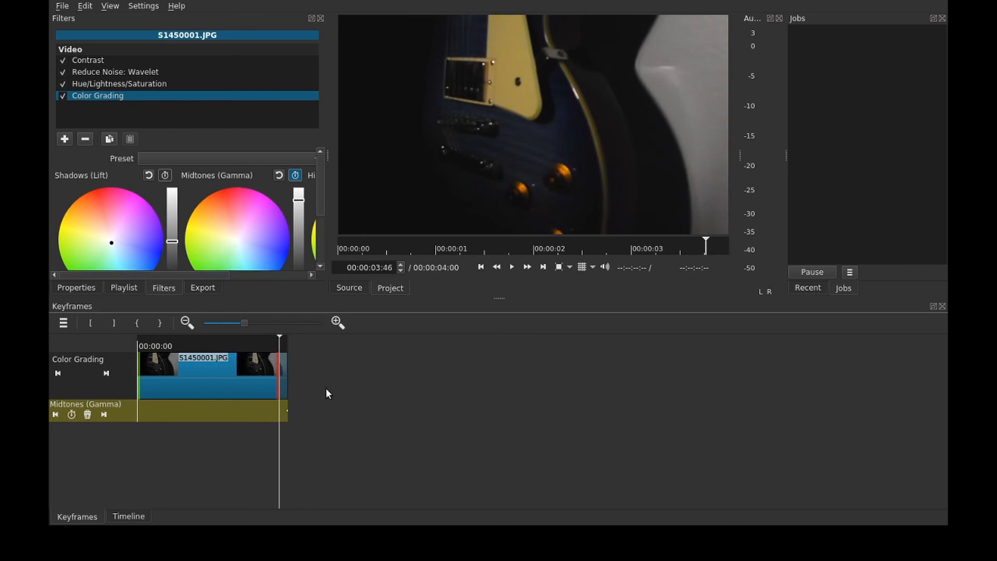
{"action": "mouse_move", "coordinate": [288, 387]}
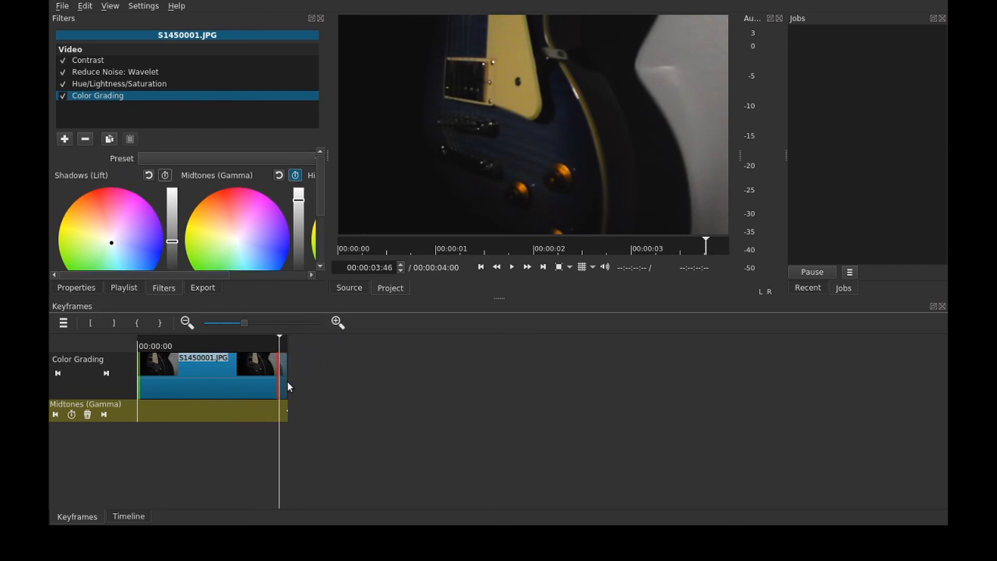
{"action": "mouse_move", "coordinate": [323, 379]}
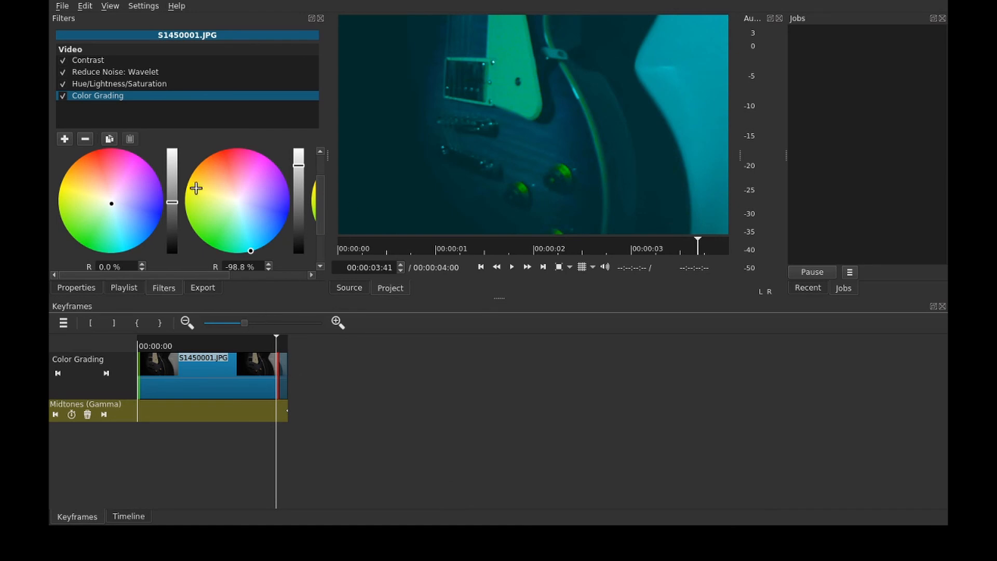
{"action": "mouse_move", "coordinate": [266, 281]}
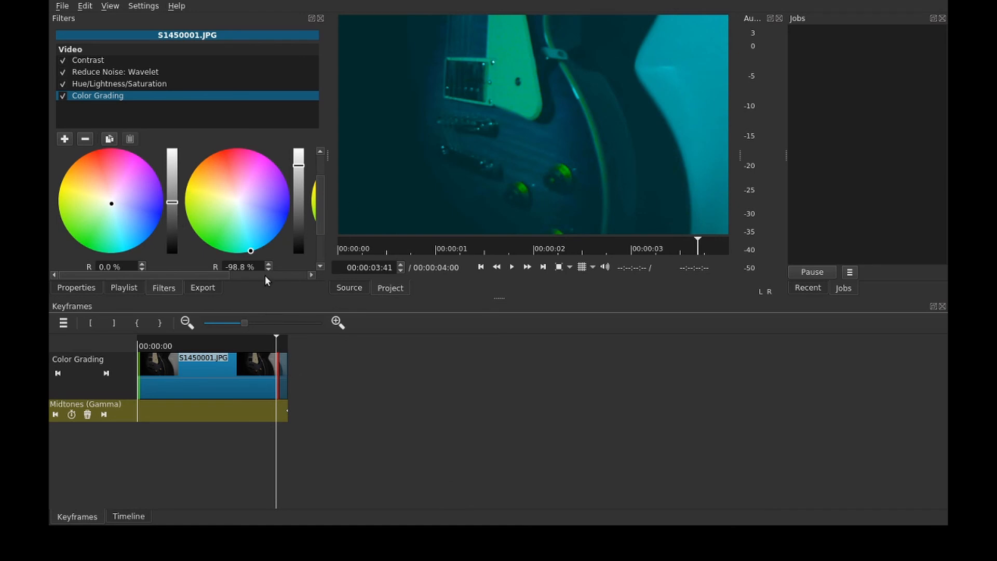